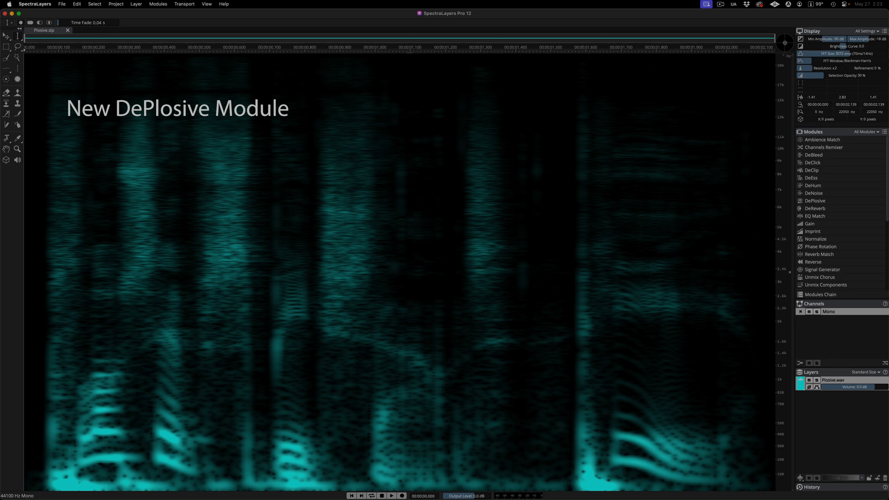
Play Plosive.wav to hear the plosives, then bring up the DePlosive module settings.
left_click(396, 497)
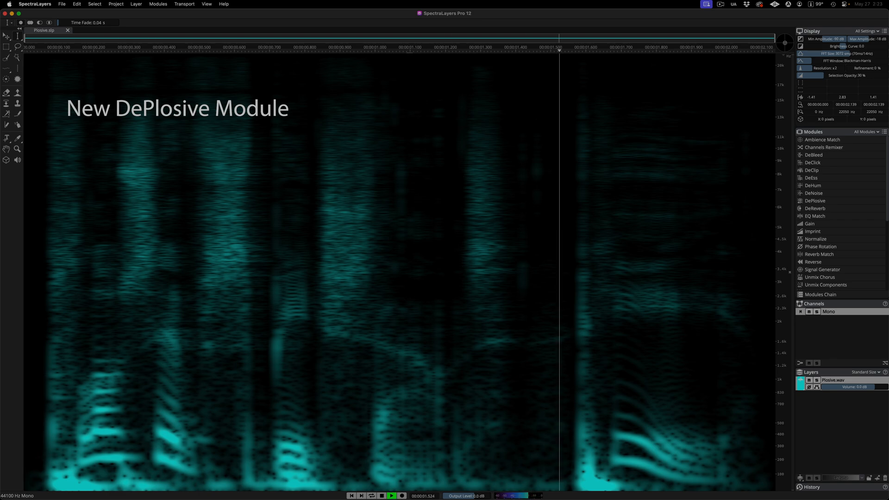
left_click(303, 43)
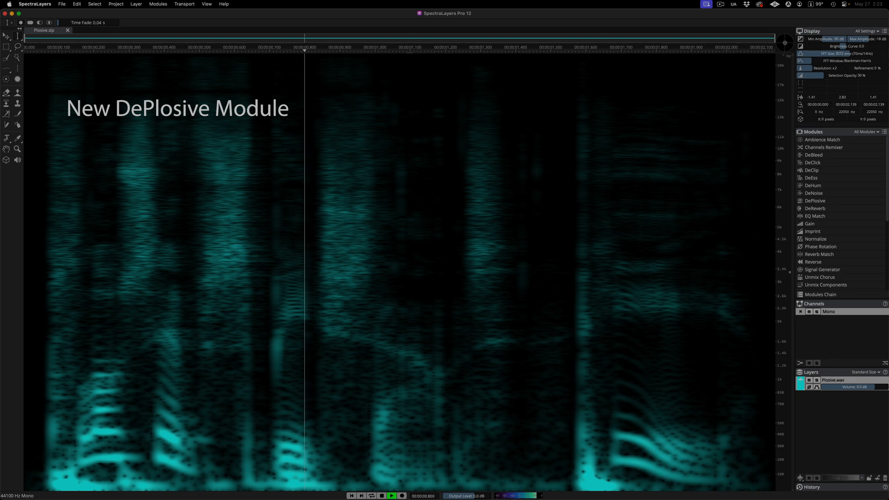
left_click(815, 200)
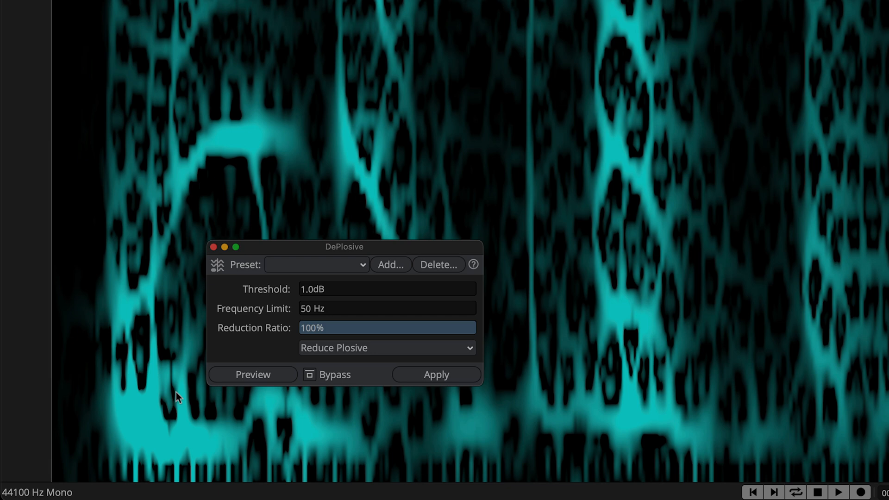
Preview DePlosive reduction with the frequency limit at 80, 100 and then 200 Hz.
left_click(253, 374)
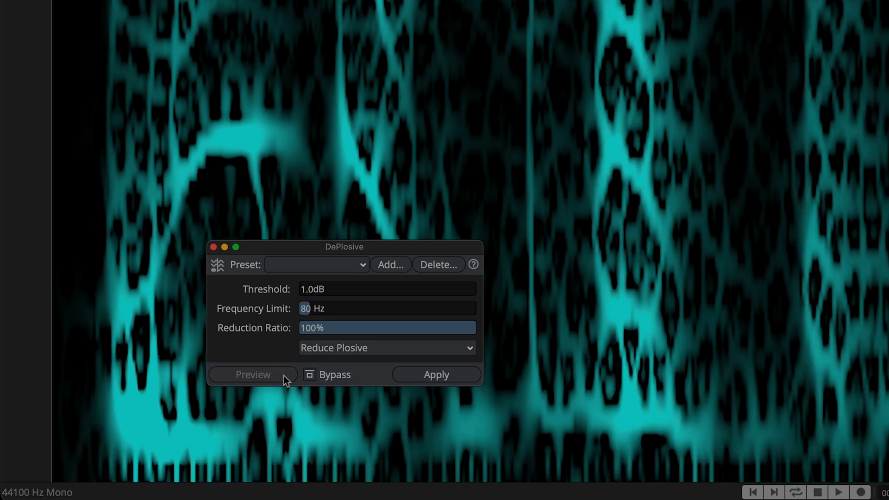
left_click(253, 374)
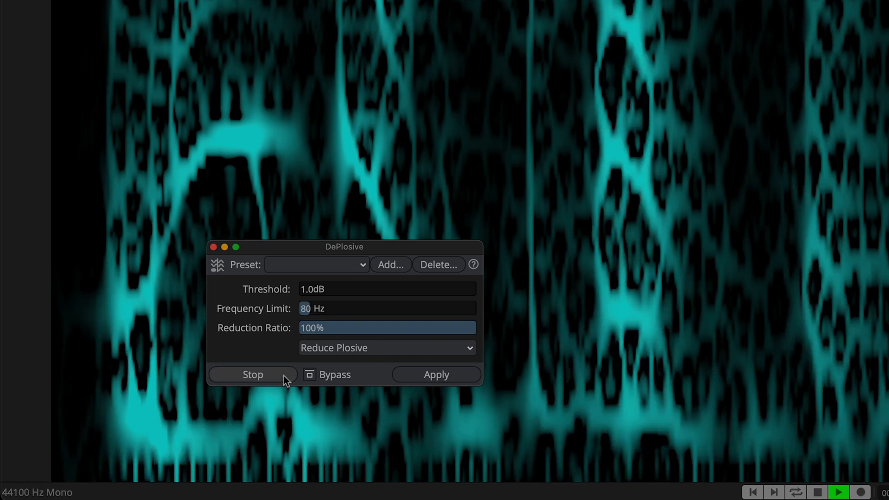
left_click(253, 374)
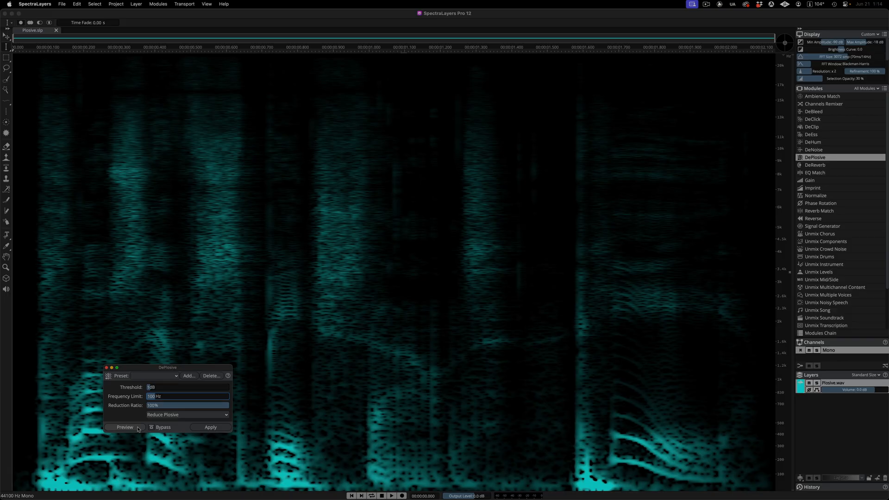
left_click(124, 428)
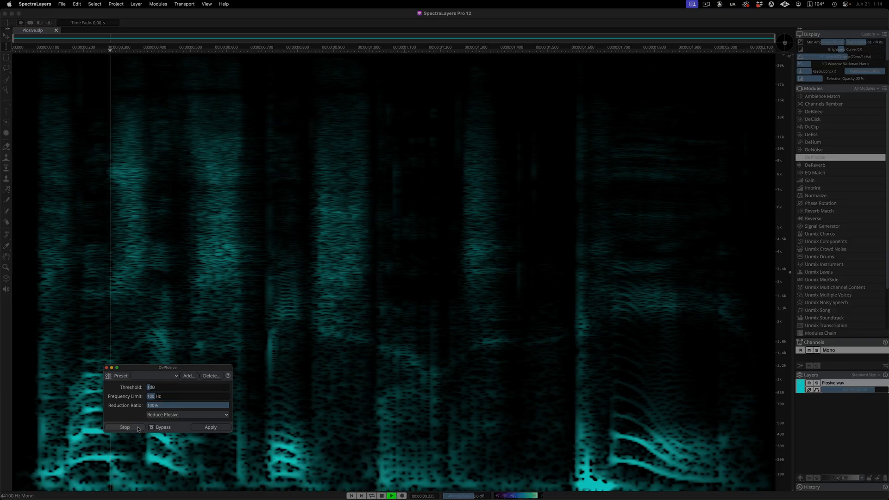
left_click(124, 427)
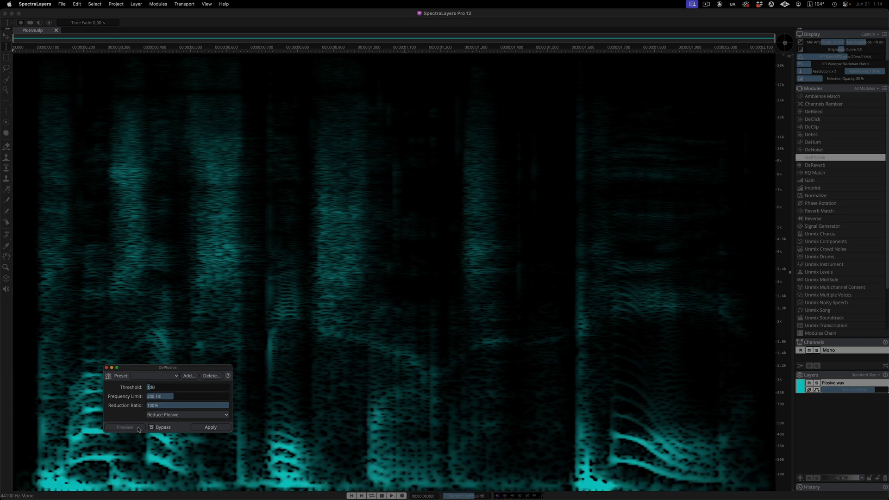
left_click(124, 427)
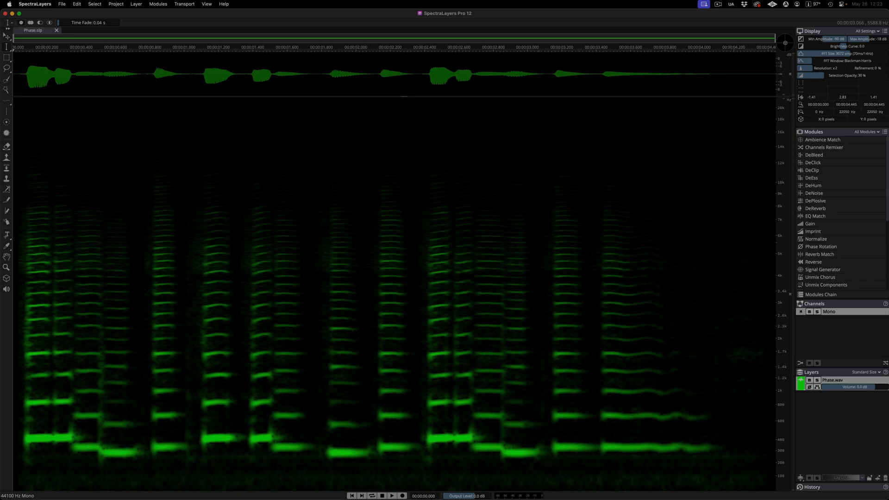
Play Phase.wav from the start and view it as a waveform rather than a spectrogram.
left_click(820, 247)
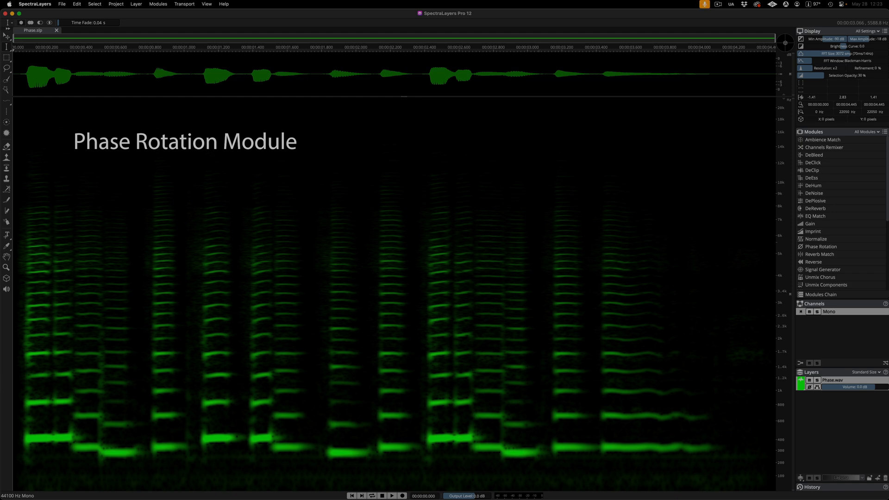
left_click(392, 495)
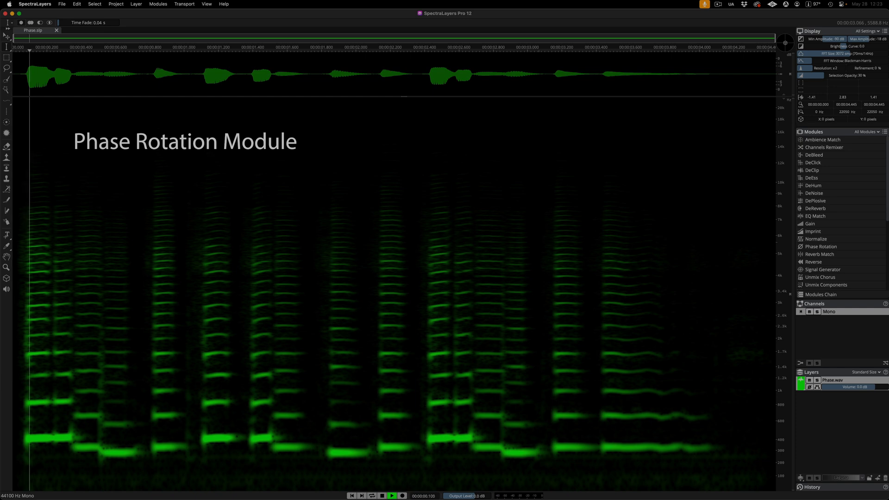
left_click(371, 44)
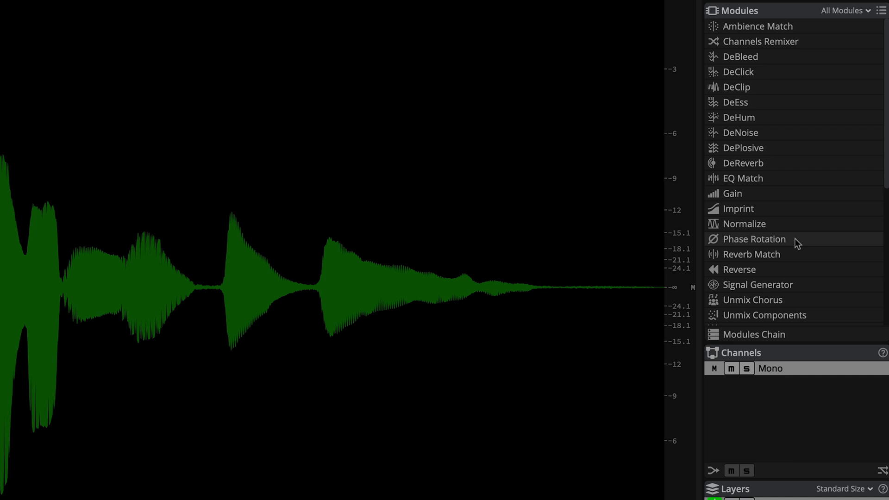
Apply the suggested 85° Phase Rotation to Phase.wav and move on to the next recording.
left_click(754, 239)
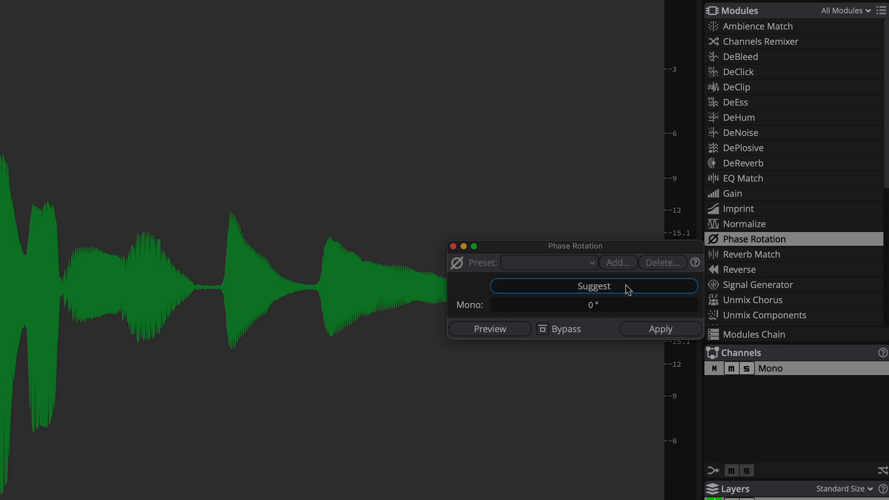
left_click(594, 286)
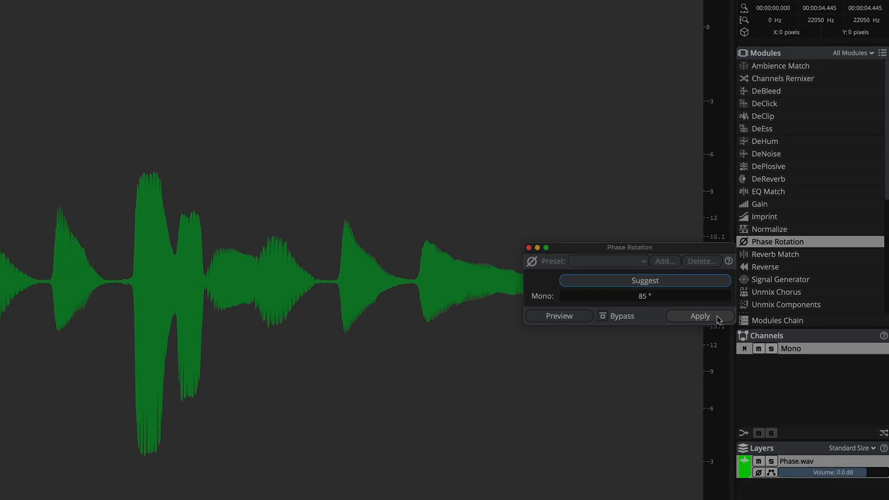
left_click(700, 315)
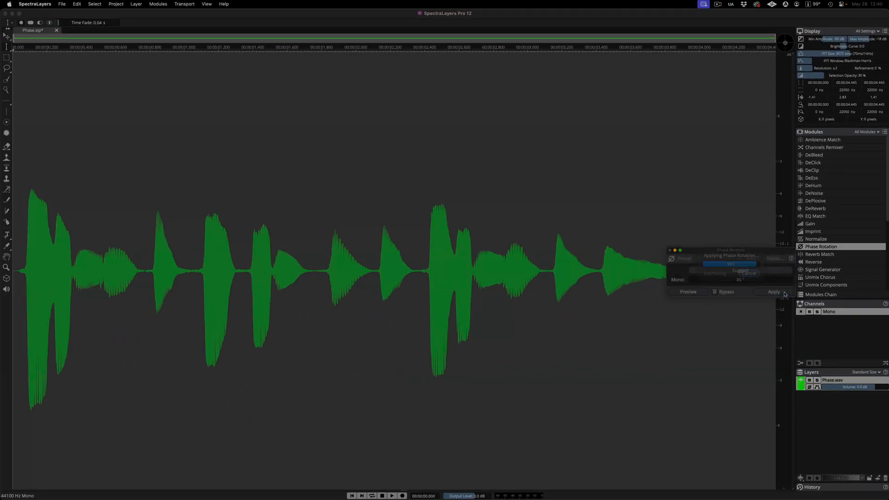
left_click(773, 291)
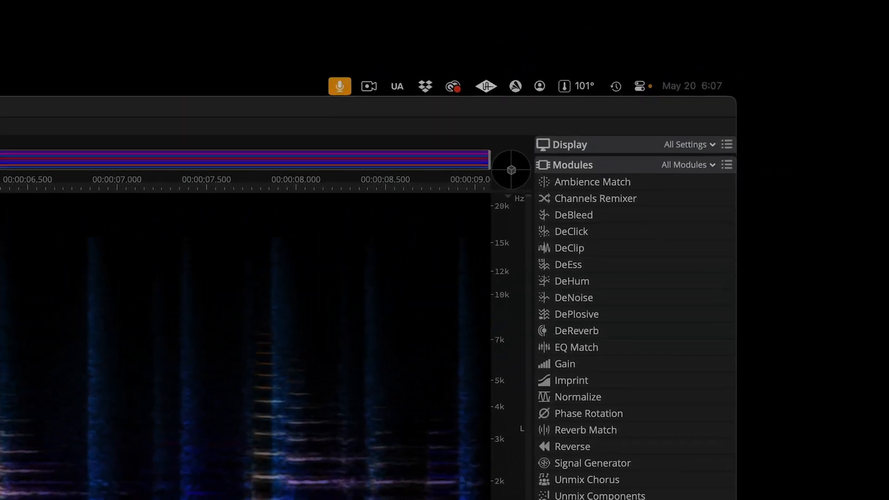
Filter the Modules list by typing 'no' into its search field.
left_click(707, 165)
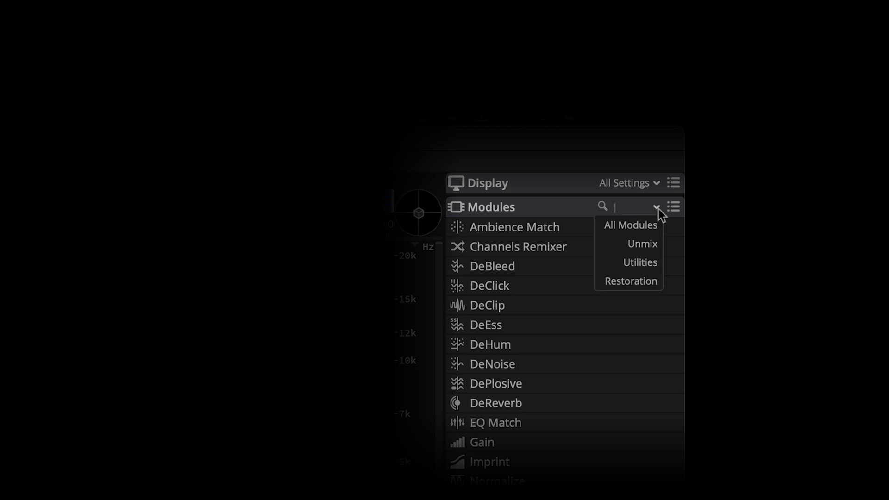
type("no")
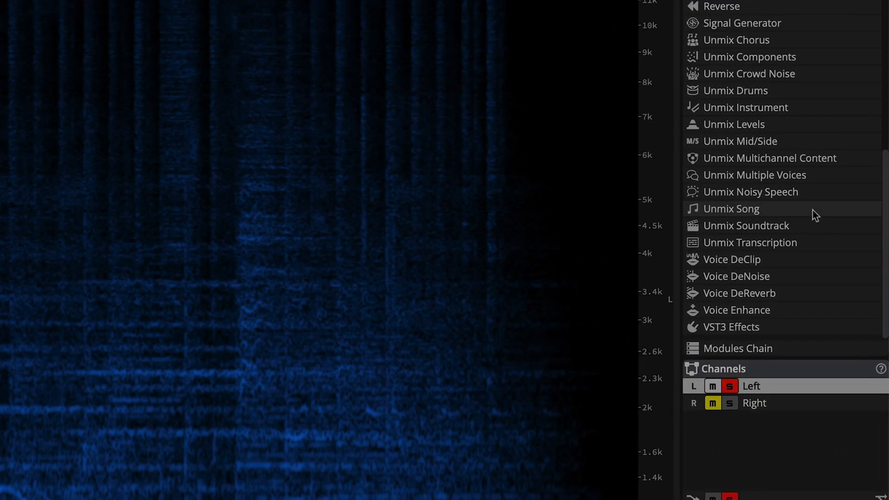
Run Unmix Song at High quality and cancel it partway, at about 32%.
left_click(731, 209)
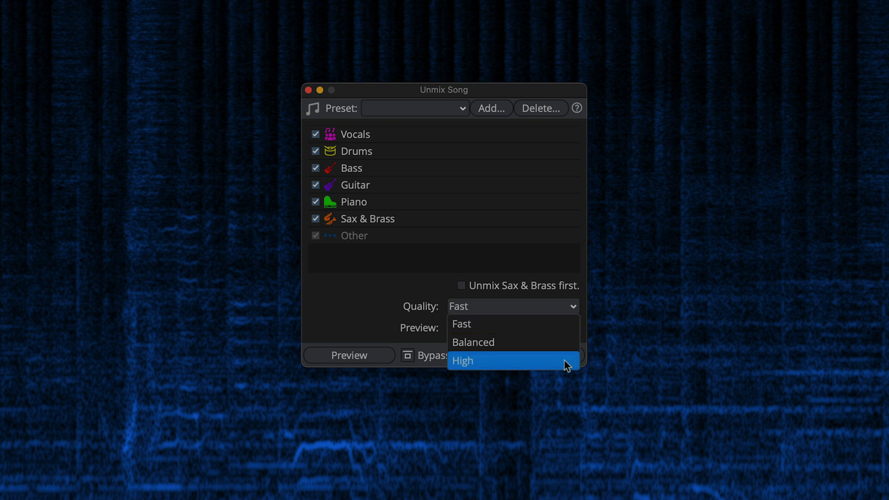
left_click(462, 360)
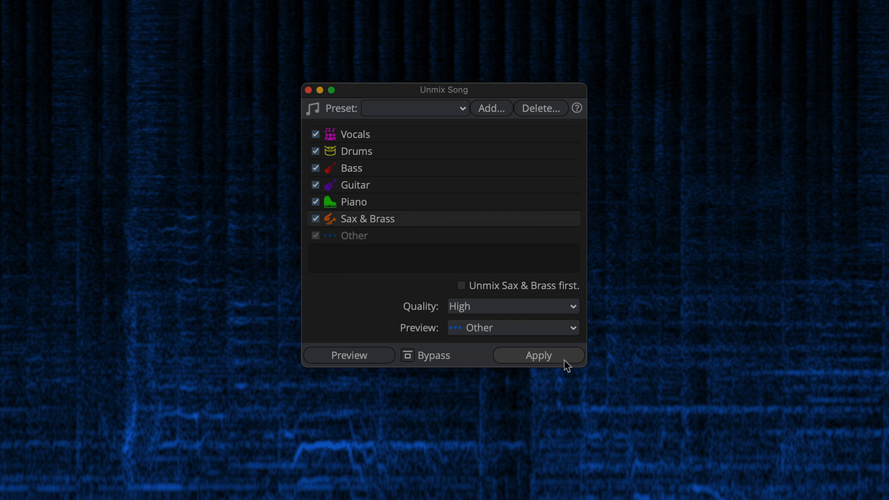
left_click(539, 355)
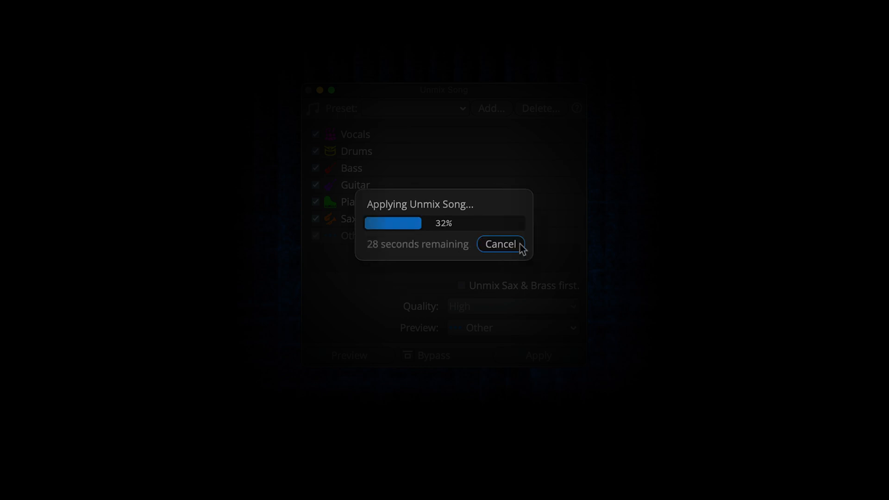
left_click(501, 244)
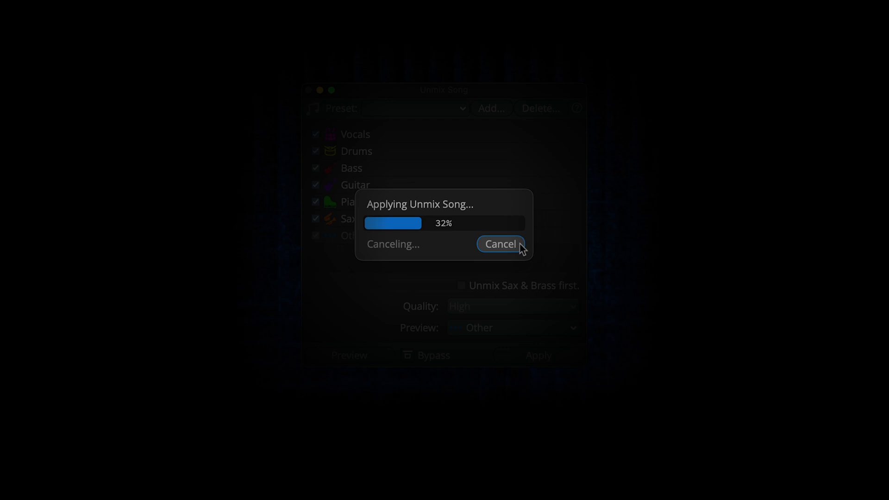
left_click(499, 244)
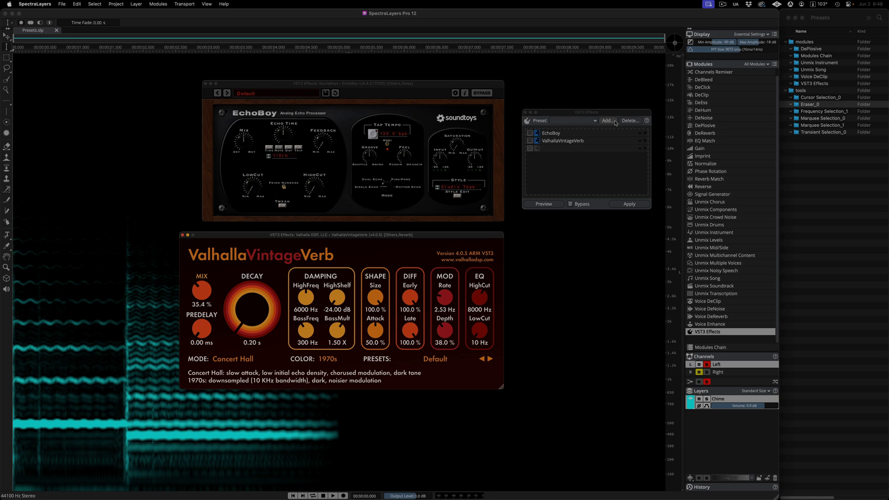
Save the EchoBoy and ValhallaVintageVerb chain as preset 'Echo + Reverb', then delete that preset.
left_click(608, 120)
type("E")
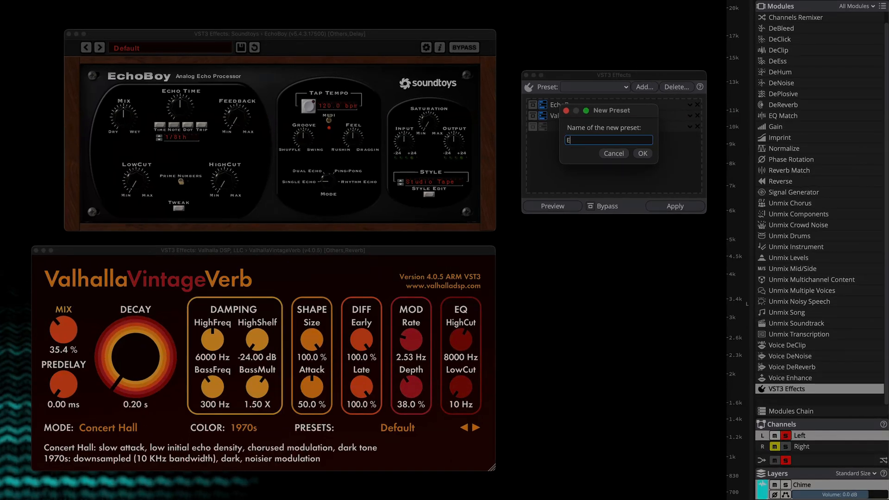
type("ch")
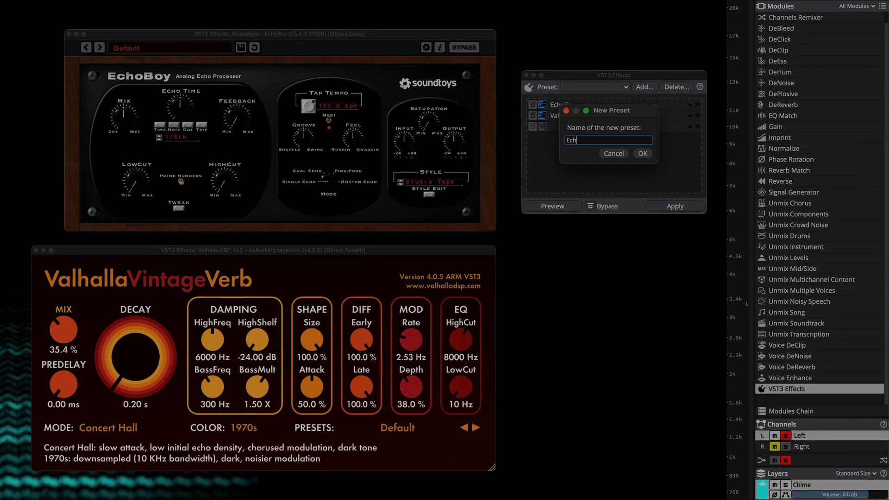
type("o")
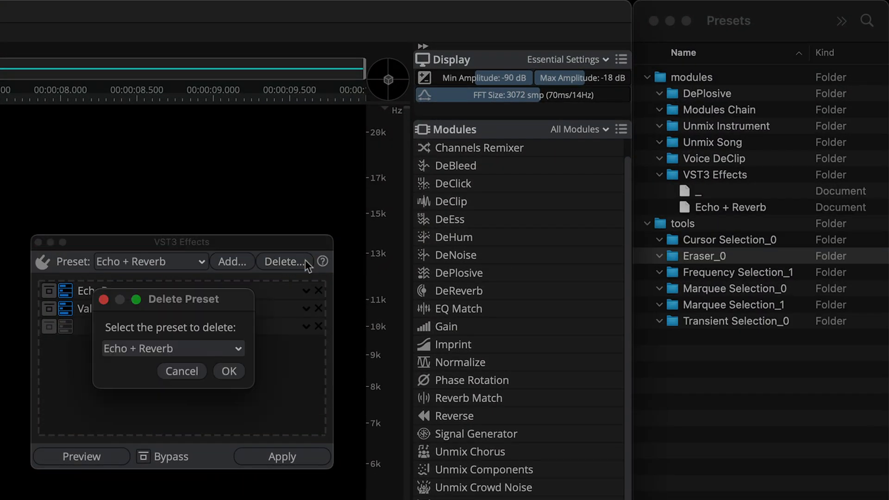
mouse_move(242, 381)
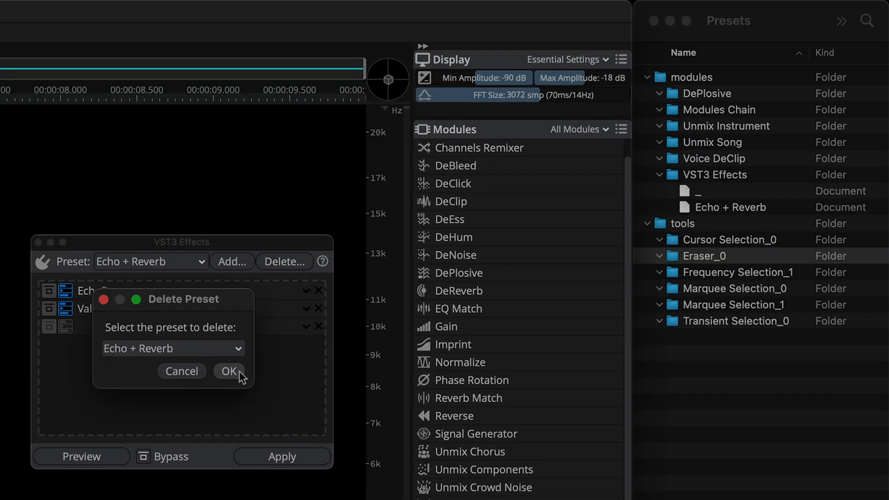
left_click(229, 371)
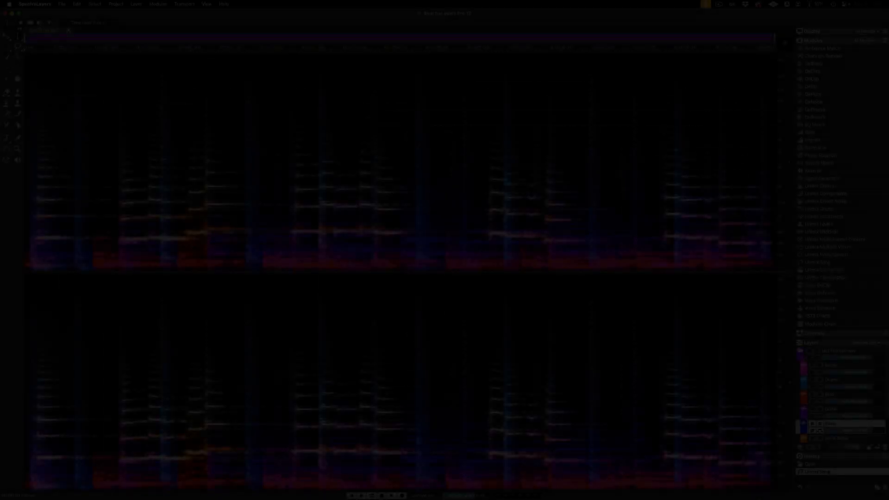